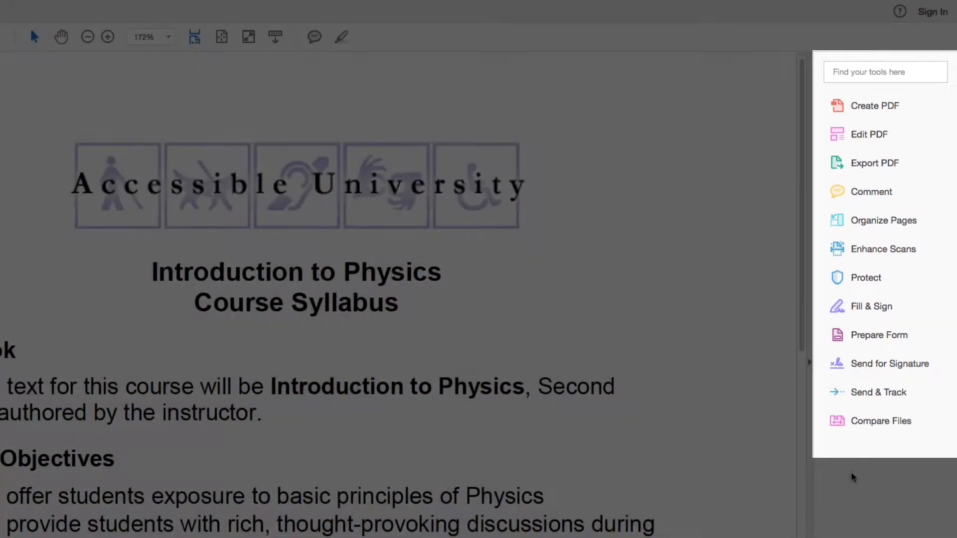
Step: From the full Tools list, add the Action Wizard tool next to the open syllabus
{"action": "left_click", "coordinate": [71, 12]}
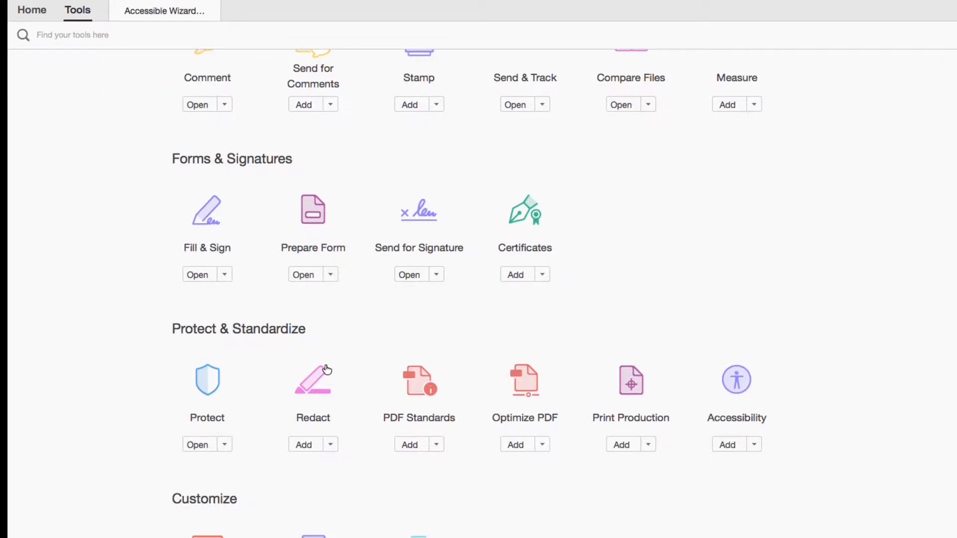
{"action": "scroll", "scroll_direction": "down", "scroll_amount": 3}
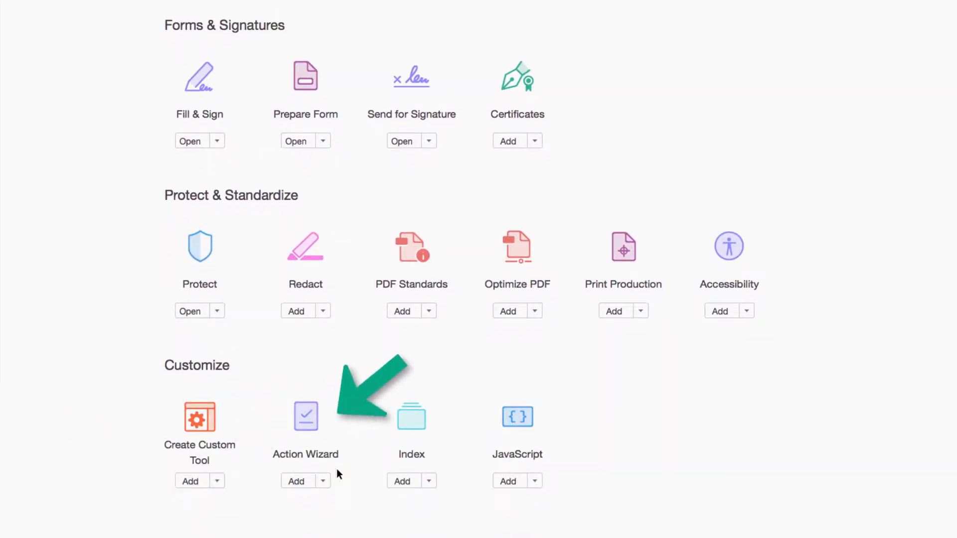
{"action": "left_click", "coordinate": [321, 481]}
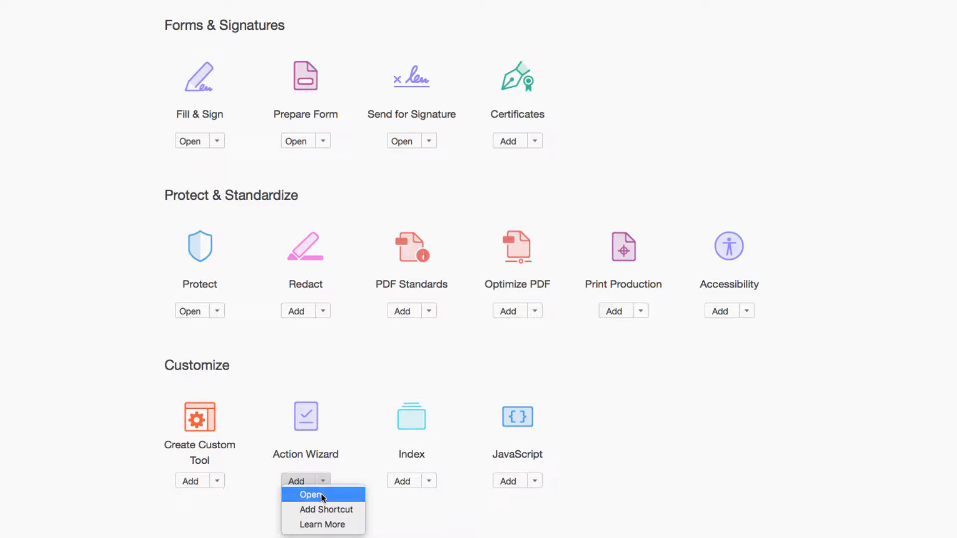
{"action": "left_click", "coordinate": [307, 494]}
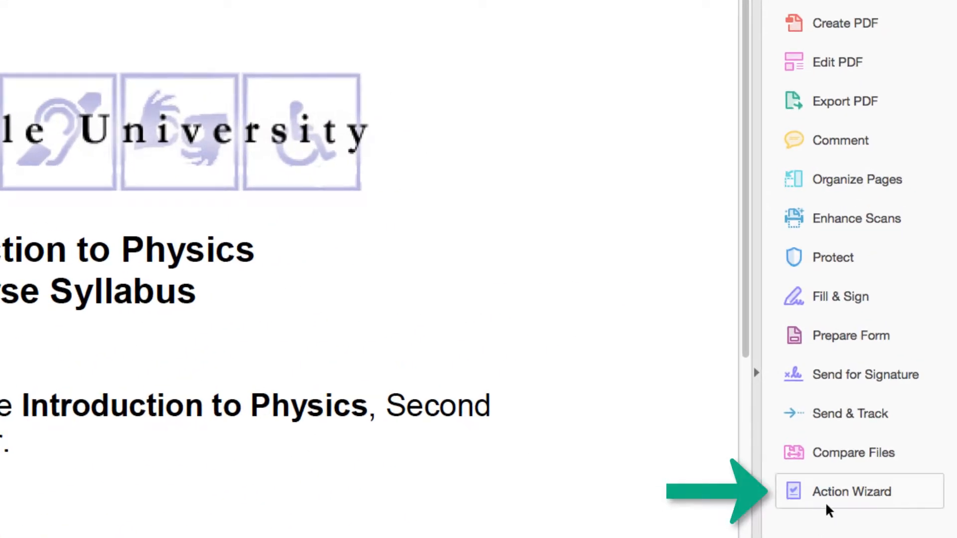
Step: Launch the Make Accessible action from the Action Wizard's Actions List
{"action": "left_click", "coordinate": [850, 491]}
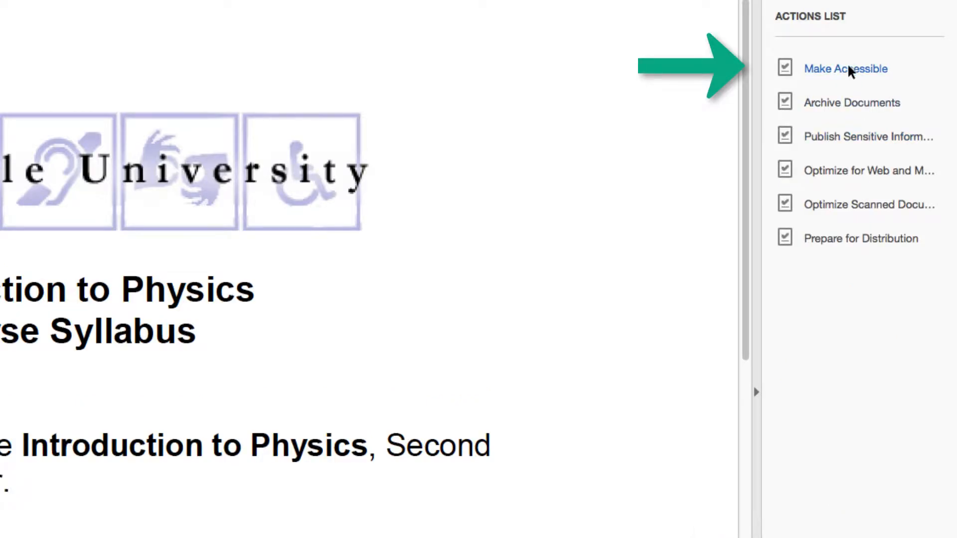
{"action": "left_click", "coordinate": [845, 68]}
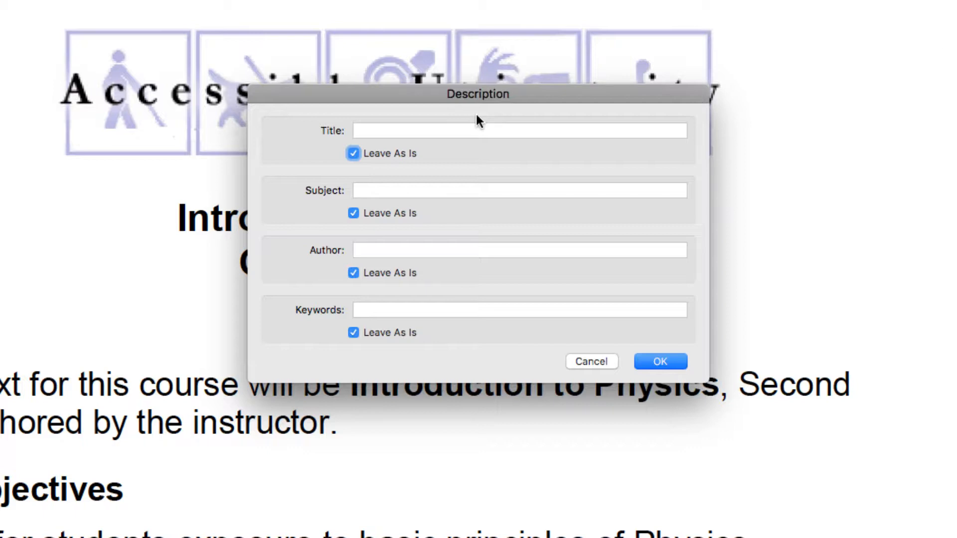
Step: Untick Leave As Is and set the title to 'Introduction to Physics Course Syllabus'
{"action": "left_click", "coordinate": [353, 154]}
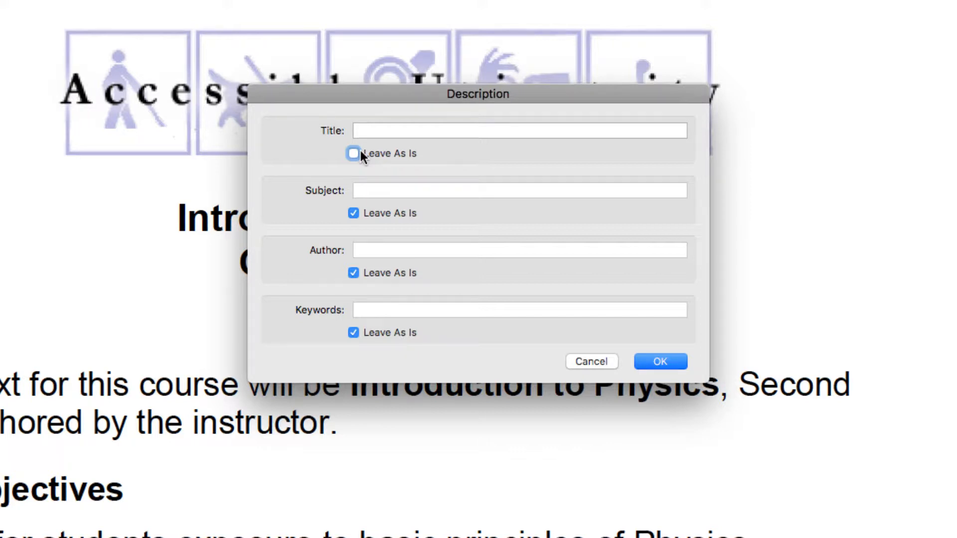
{"action": "type", "text": "Introduction to Physics Course Syllabus"}
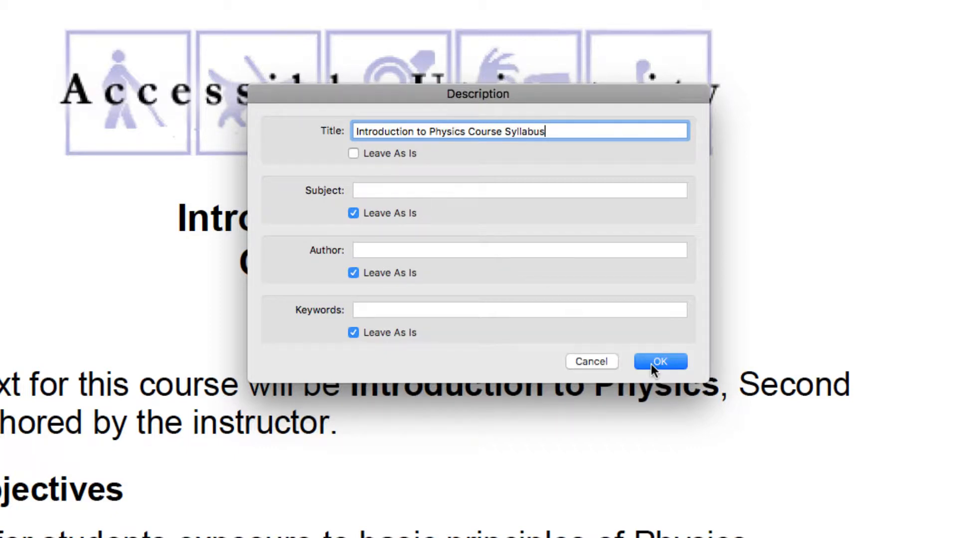
{"action": "left_click", "coordinate": [660, 362]}
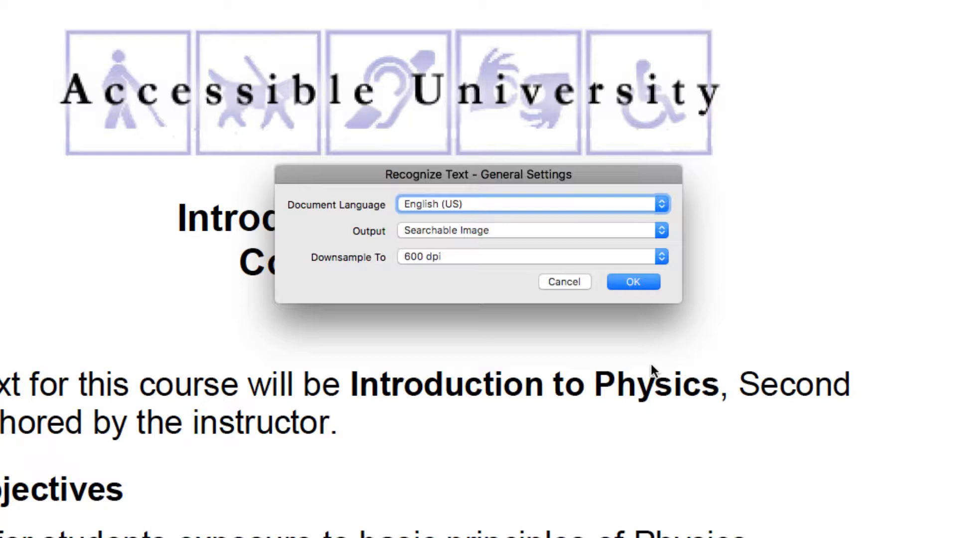
{"action": "mouse_move", "coordinate": [810, 457]}
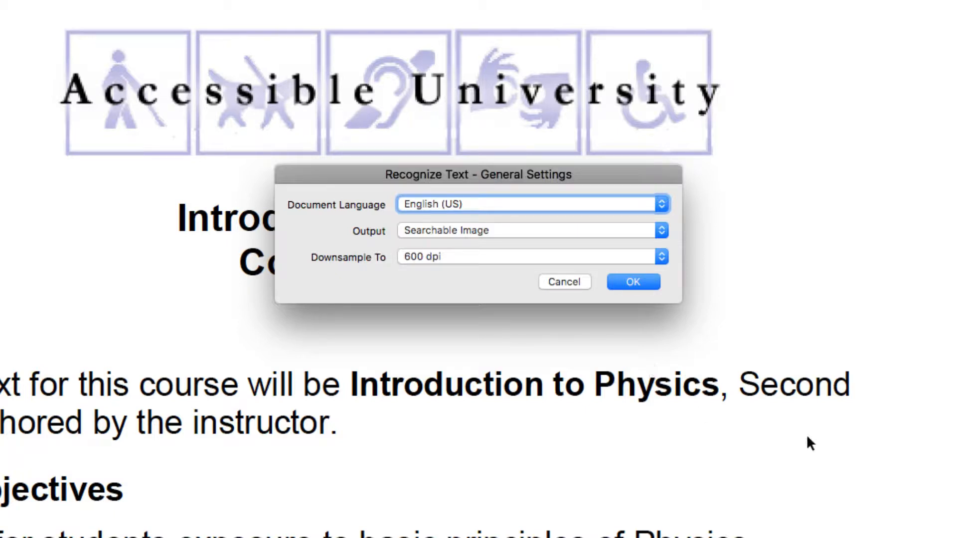
{"action": "mouse_move", "coordinate": [638, 301]}
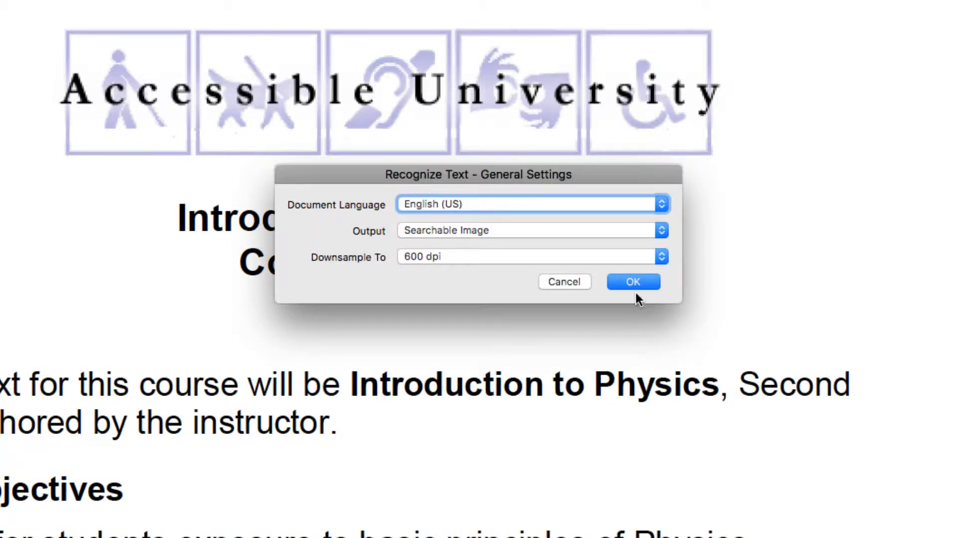
Step: Accept the default OCR settings: English (US), searchable image, 600 dpi
{"action": "left_click", "coordinate": [632, 281]}
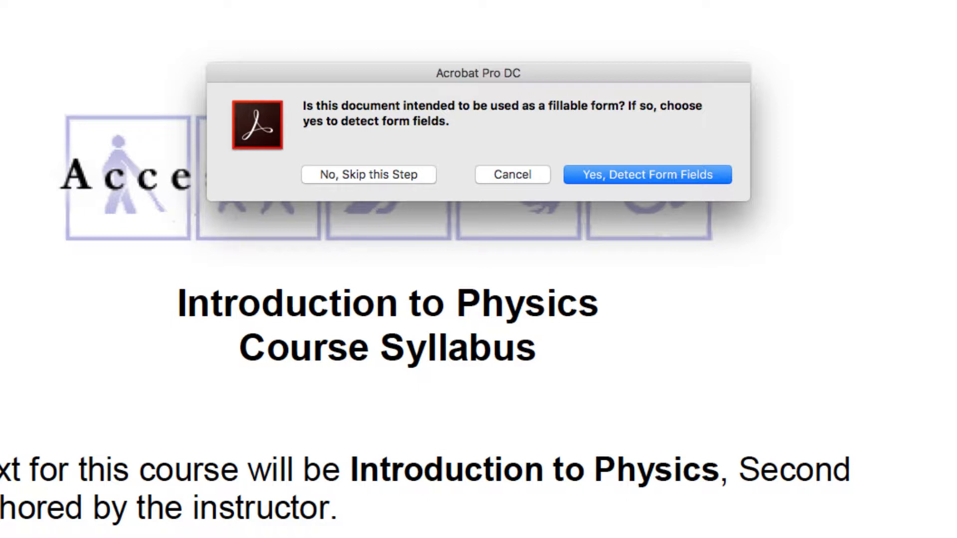
{"action": "mouse_move", "coordinate": [403, 207]}
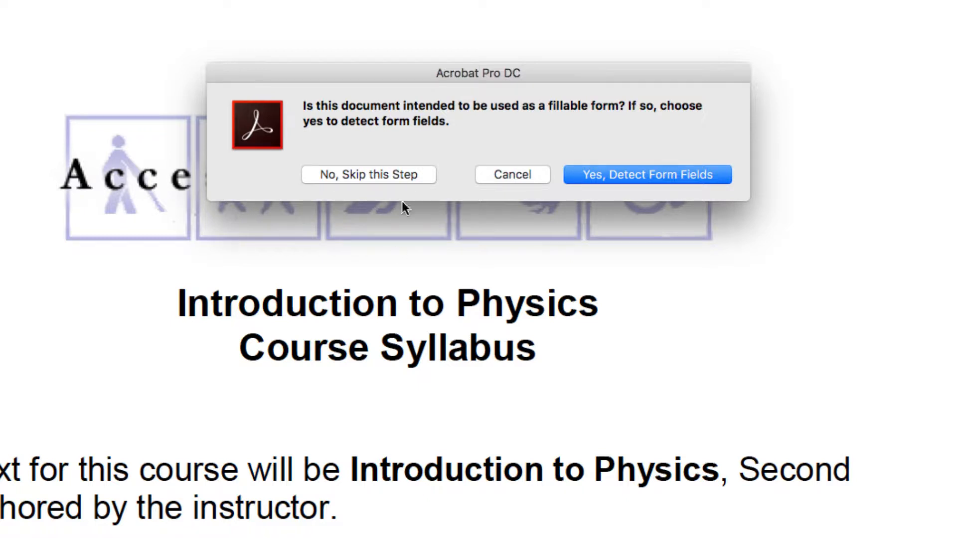
Step: Skip form field detection and confirm English as the reading language
{"action": "left_click", "coordinate": [368, 174]}
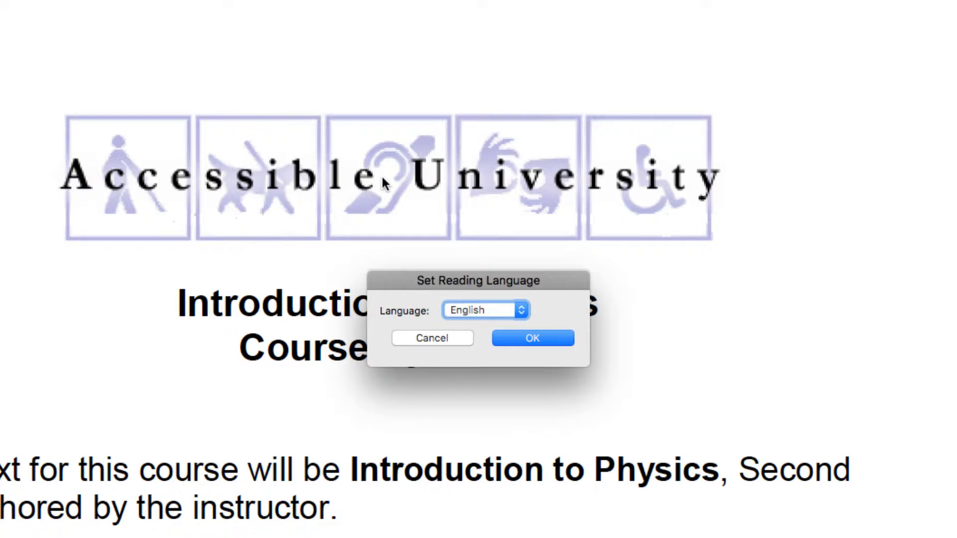
{"action": "left_click", "coordinate": [533, 338]}
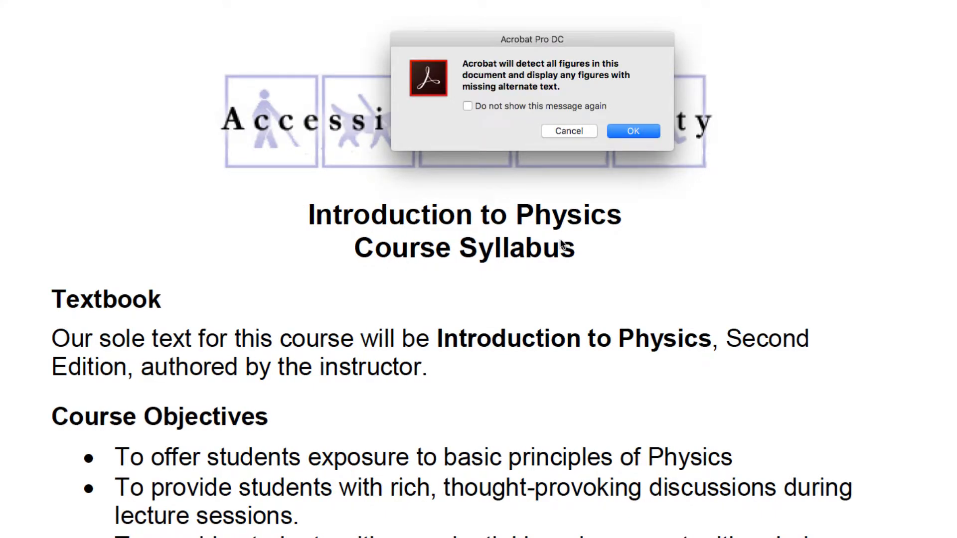
{"action": "mouse_move", "coordinate": [642, 138]}
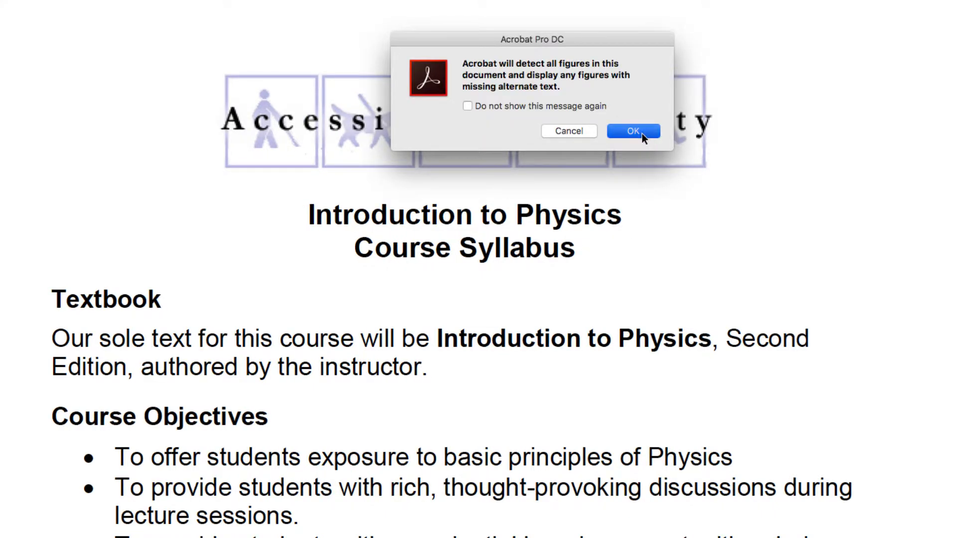
Step: Give image 1 the alternate text 'Accessible University logo' and advance to image 2
{"action": "left_click", "coordinate": [633, 130]}
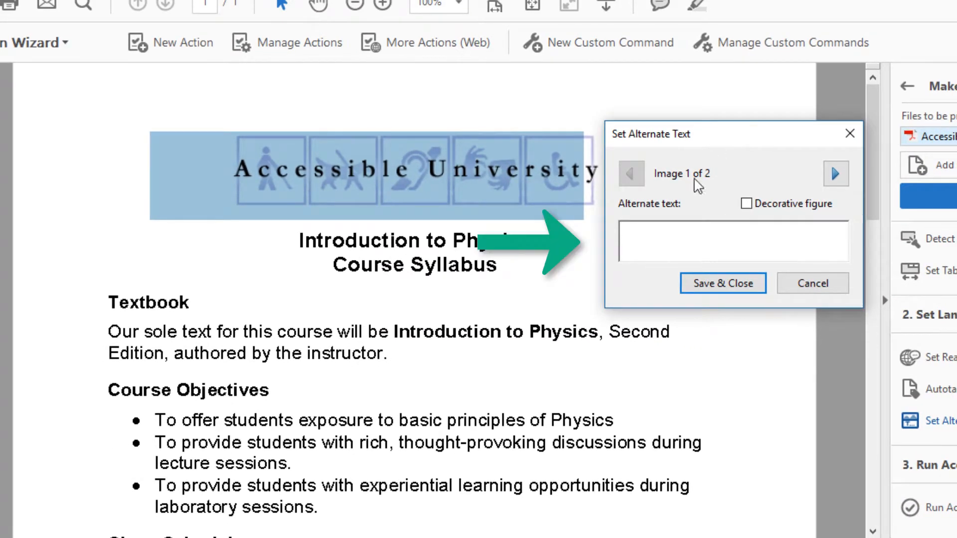
{"action": "type", "text": "Accessible University lo"}
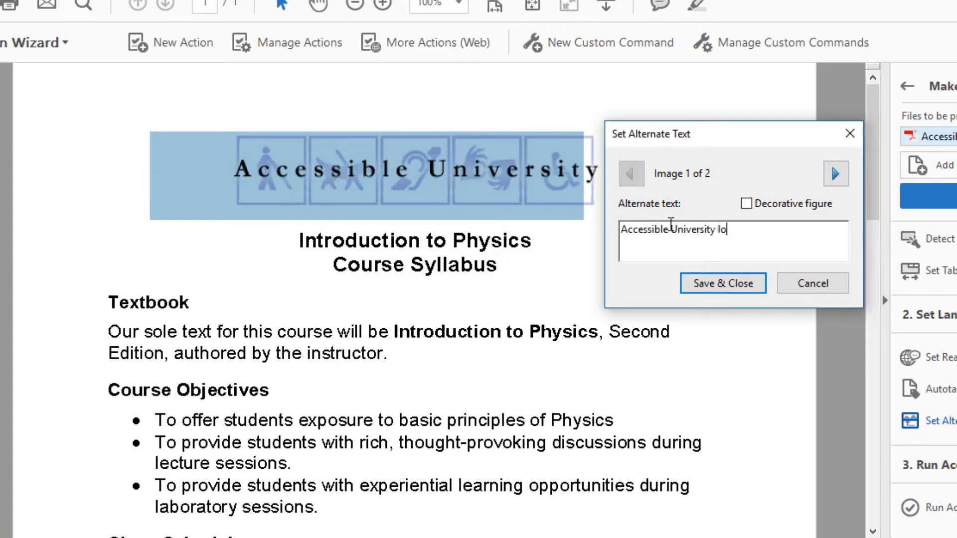
{"action": "type", "text": "go"}
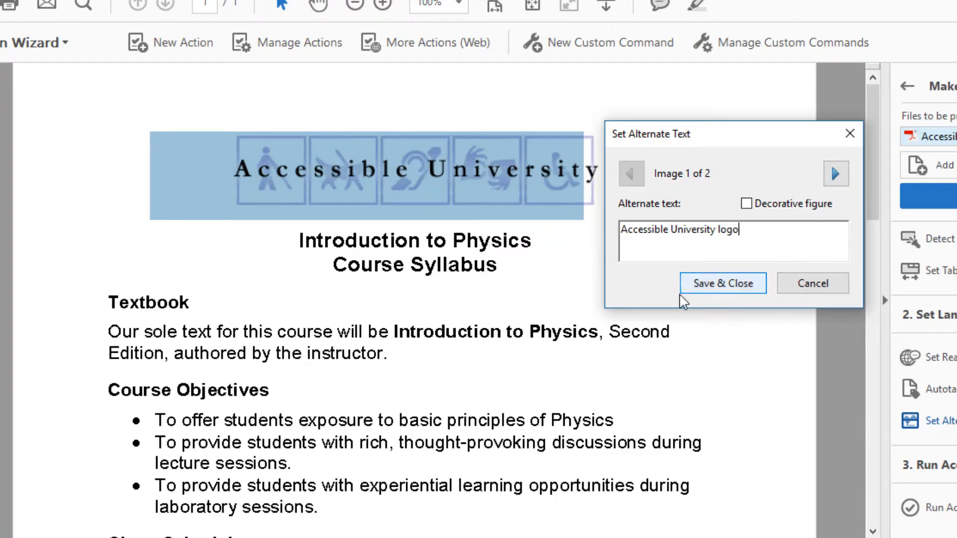
{"action": "mouse_move", "coordinate": [837, 173]}
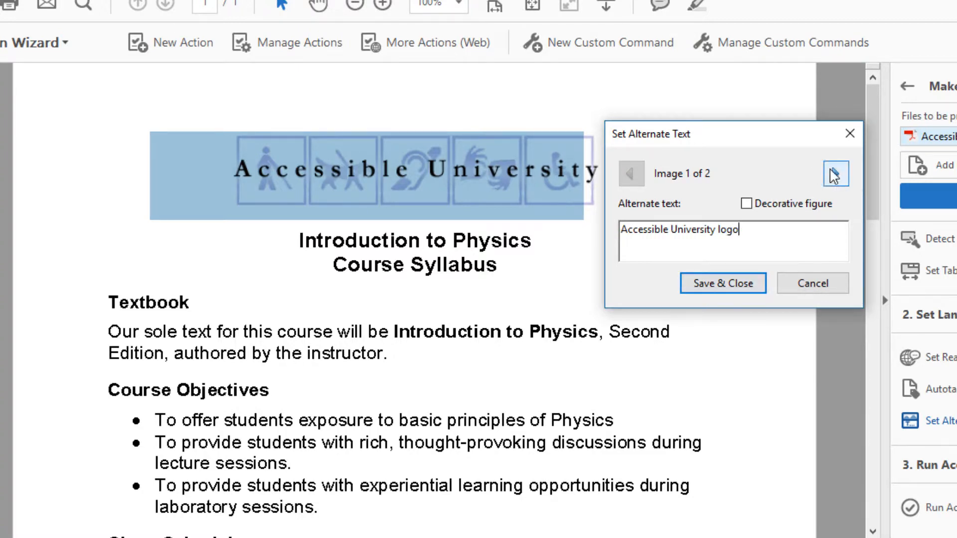
{"action": "left_click", "coordinate": [836, 173]}
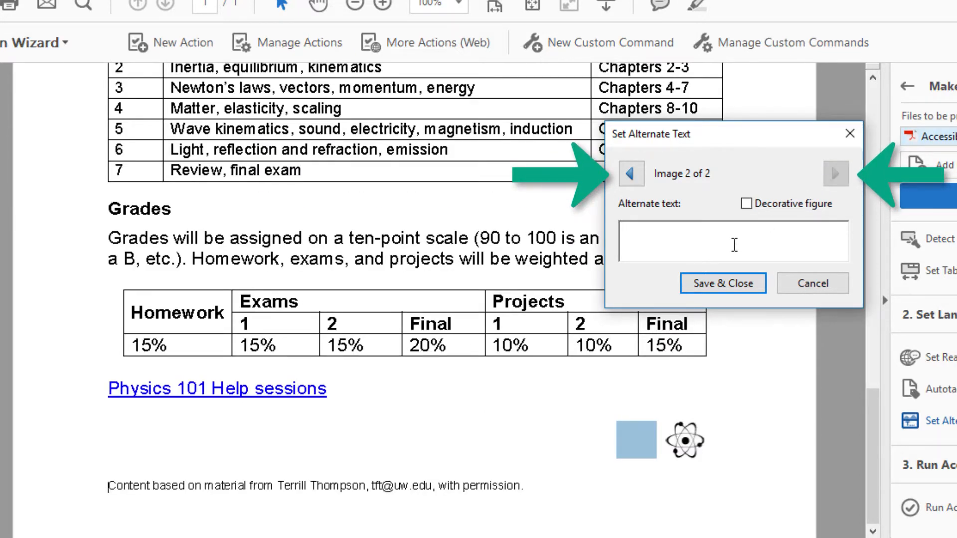
{"action": "mouse_move", "coordinate": [738, 226]}
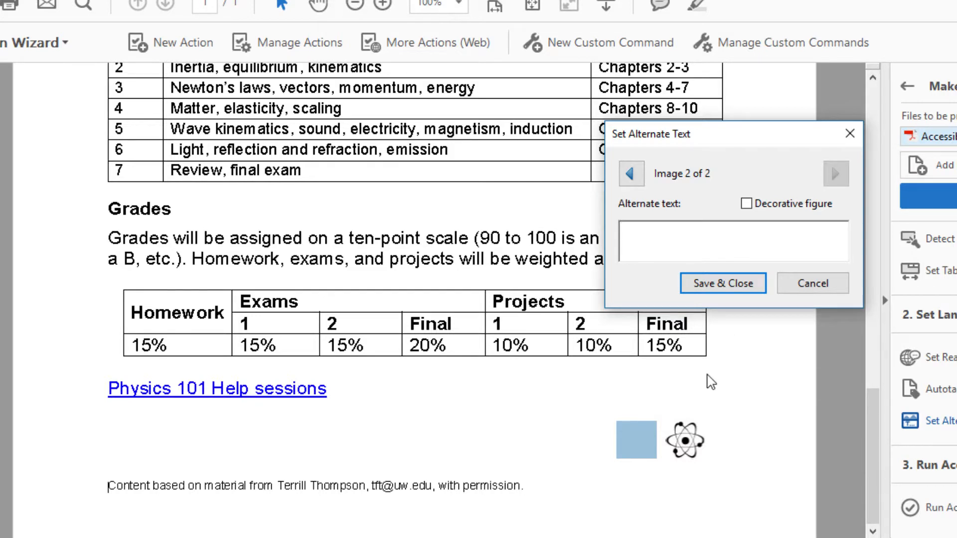
{"action": "mouse_move", "coordinate": [716, 337]}
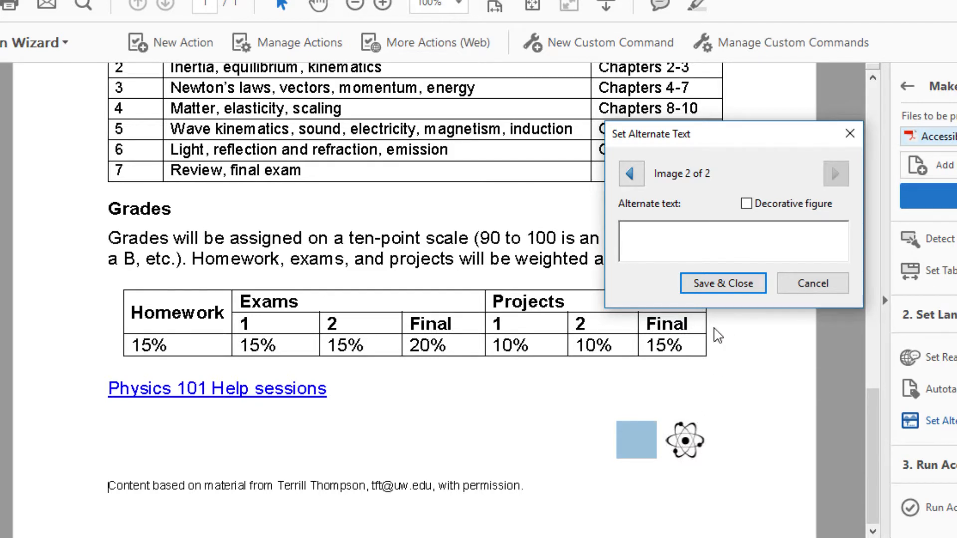
Step: Mark image 2 of 2 as a decorative figure and Save & Close the alternate text
{"action": "left_click", "coordinate": [745, 204]}
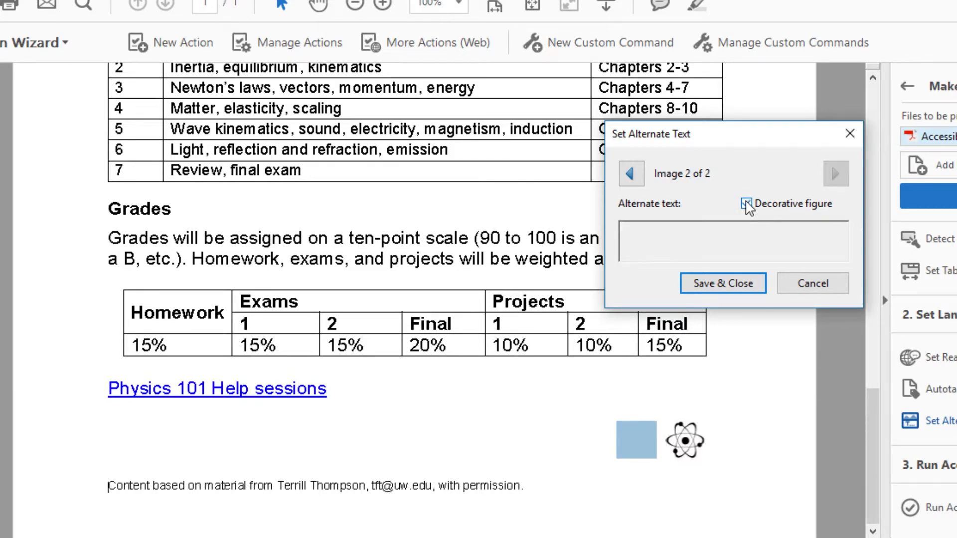
{"action": "left_click", "coordinate": [746, 203]}
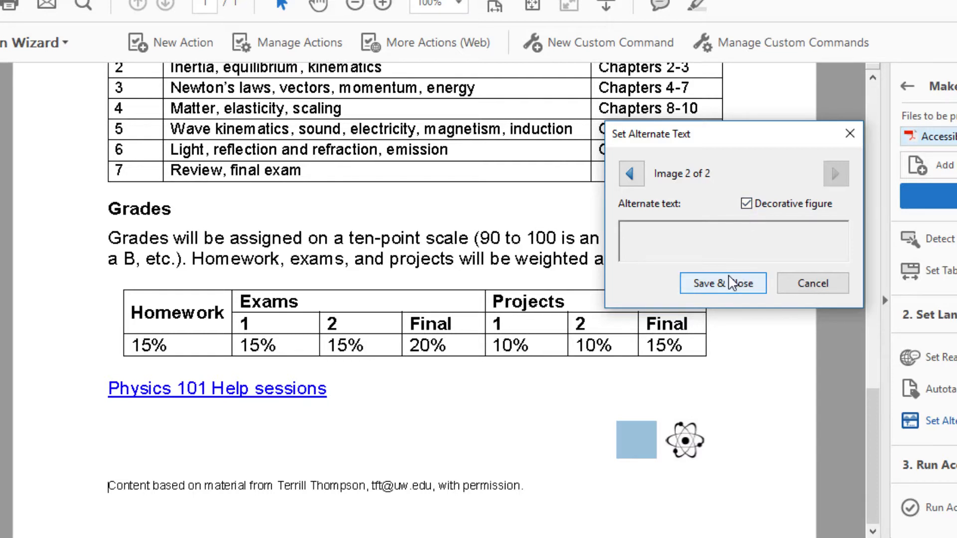
{"action": "left_click", "coordinate": [723, 283]}
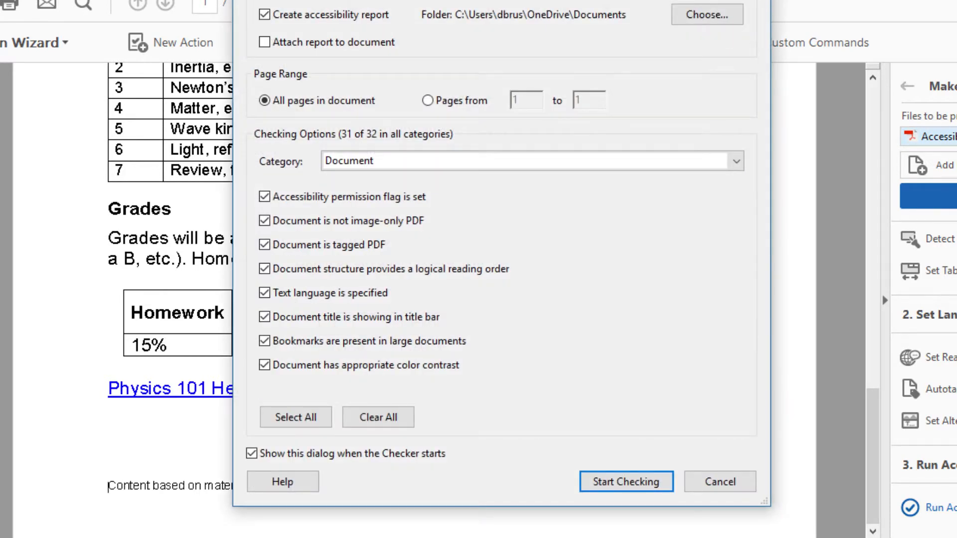
{"action": "mouse_move", "coordinate": [630, 488]}
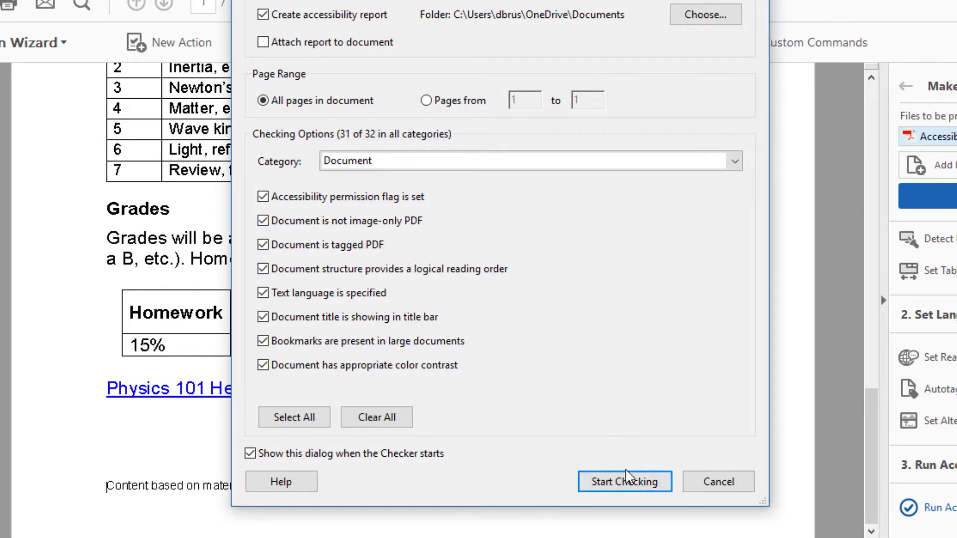
Step: Start the accessibility check on all pages with the default checker options
{"action": "left_click", "coordinate": [626, 496]}
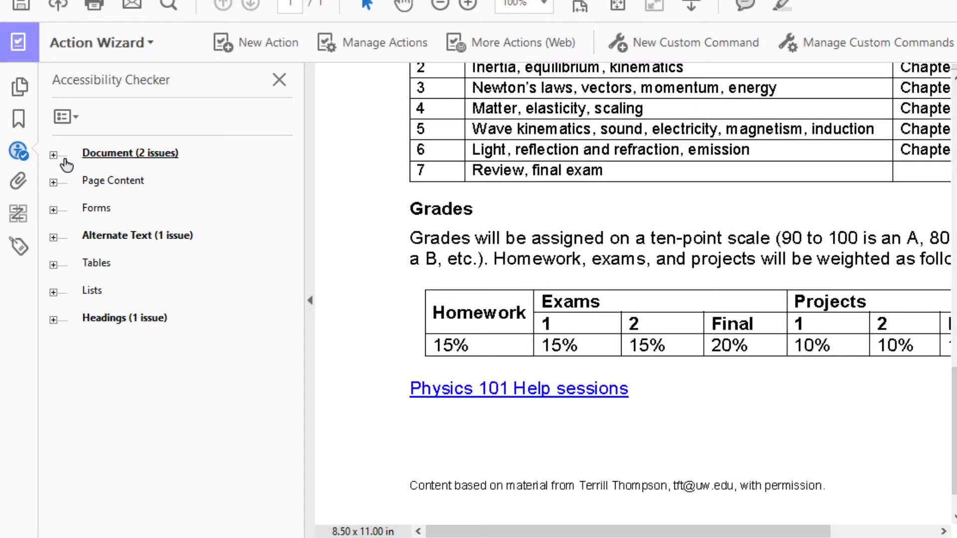
Step: Expand the Document (2 issues) results, then expand and collapse the Headings issue
{"action": "left_click", "coordinate": [55, 153]}
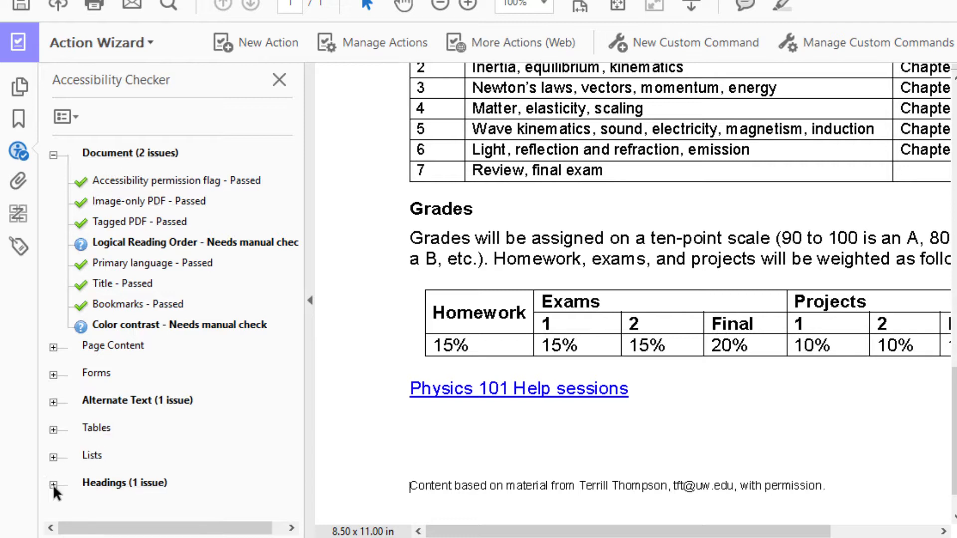
{"action": "left_click", "coordinate": [53, 483]}
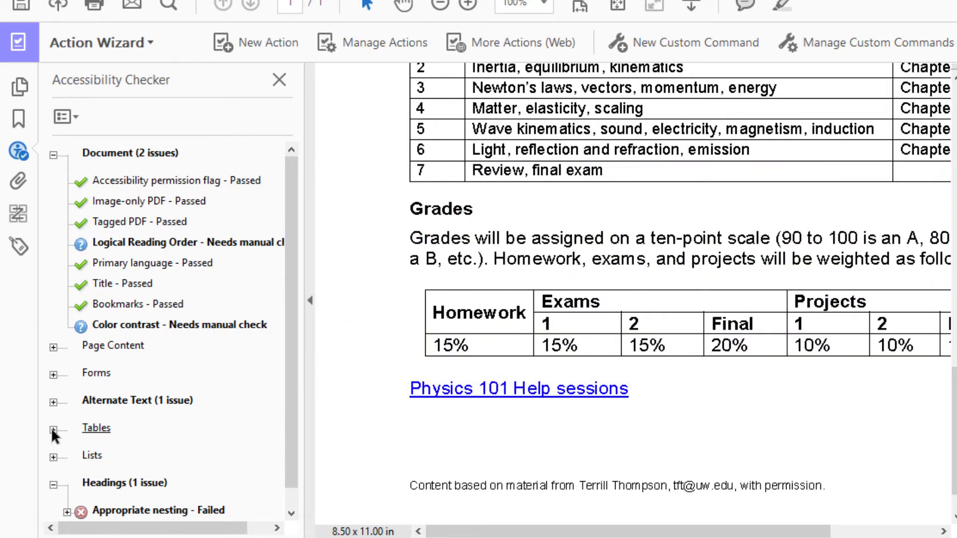
{"action": "left_click", "coordinate": [55, 428]}
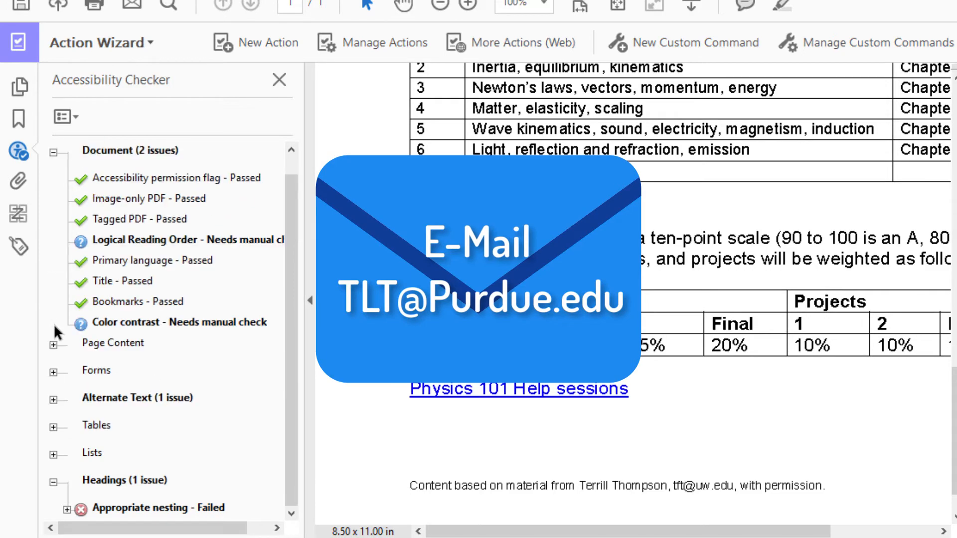
{"action": "left_click", "coordinate": [54, 483]}
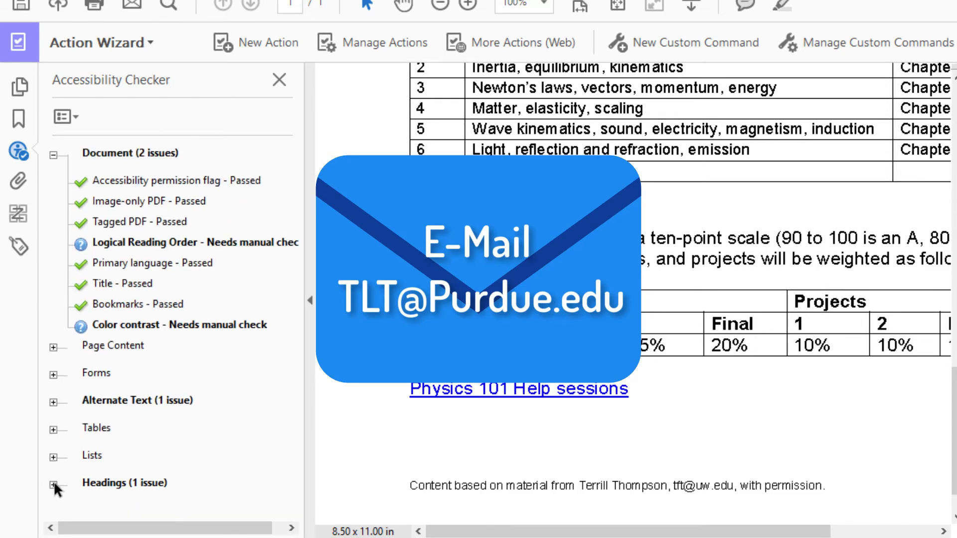